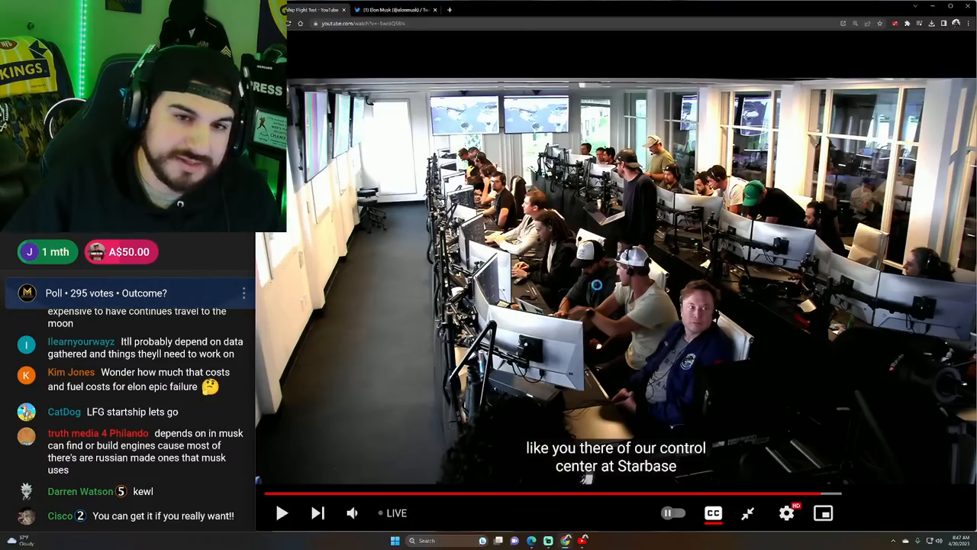
# Step: Switch to a new browser tab showing the channel's home page with upcoming live streams
pyautogui.click(485, 10)
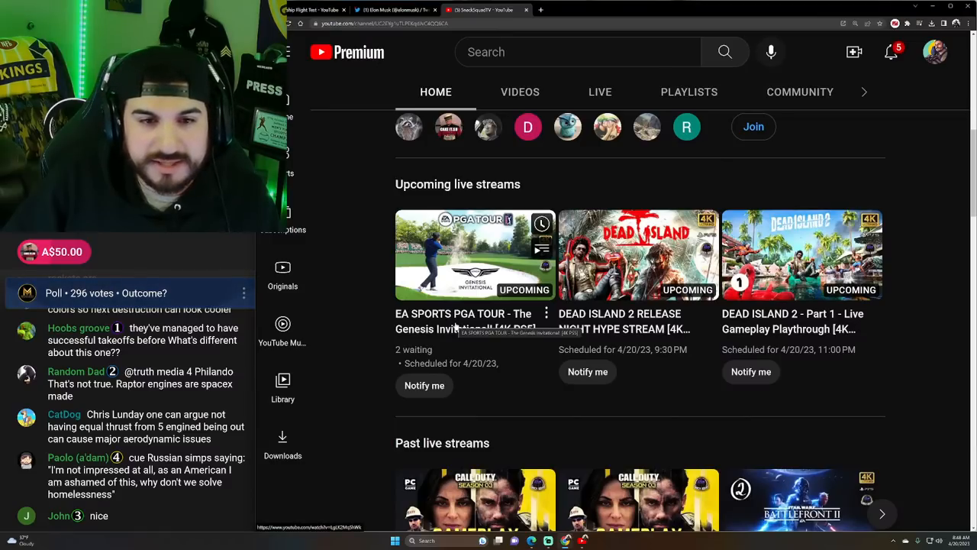